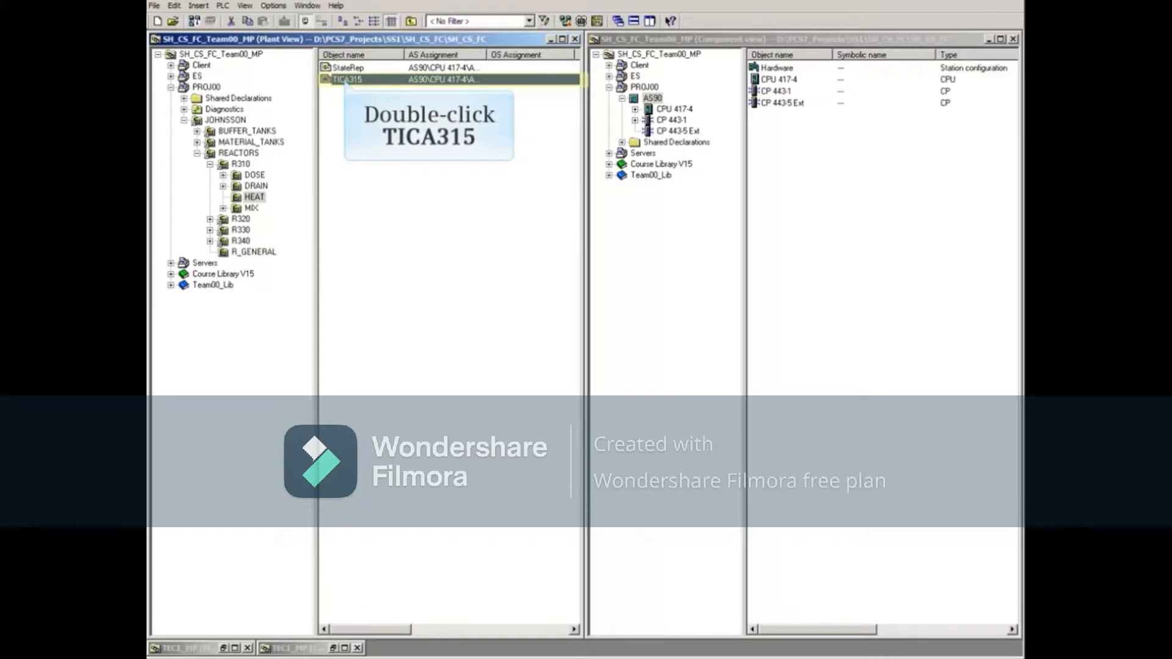
- Open the TICA315 chart of reactor R310's HEAT unit in the CFC editor
double_click(346, 80)
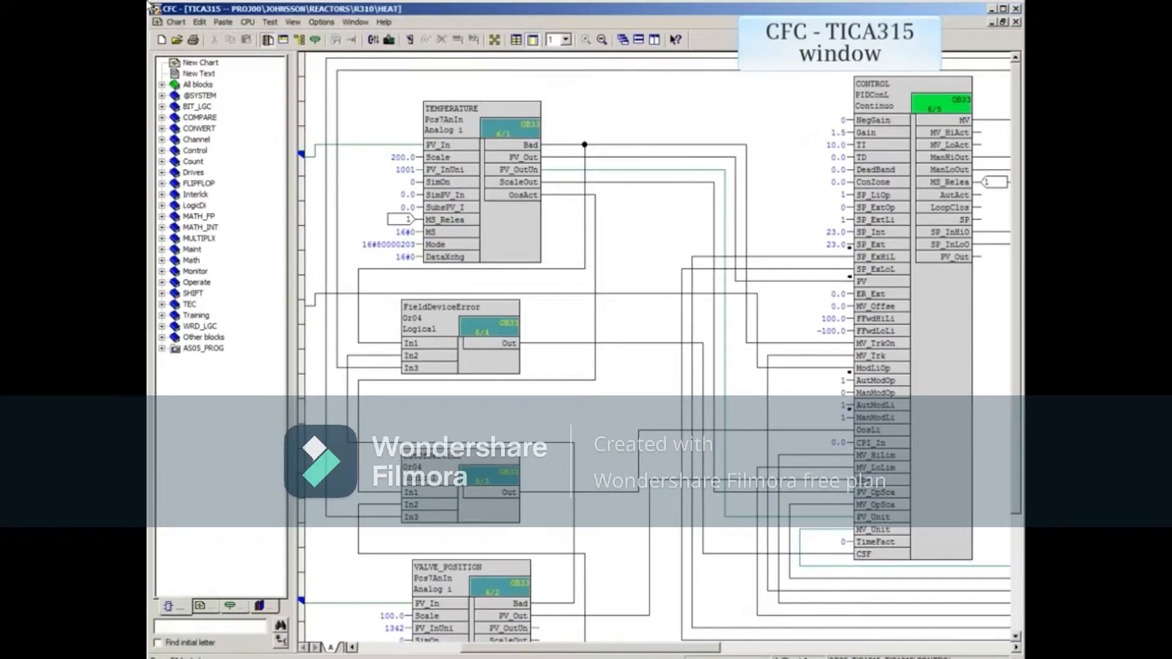
mouse_move(933, 109)
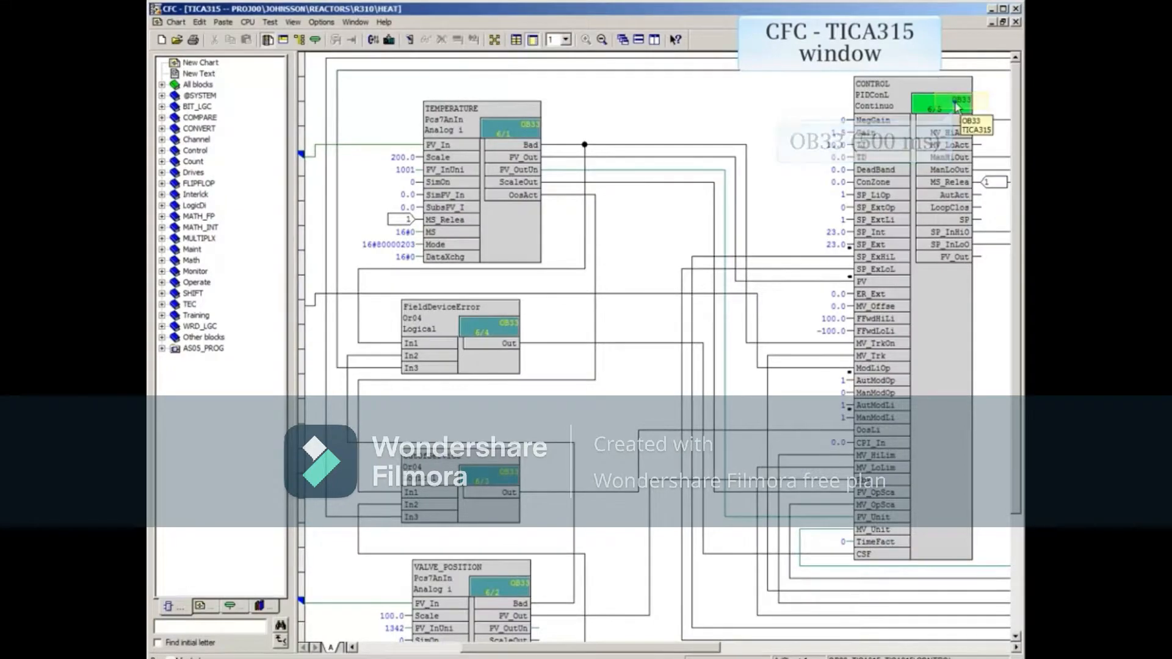
- From the CONTROL block's runtime box, show the TICA315 runtime group under OB33 (500 ms)
double_click(927, 101)
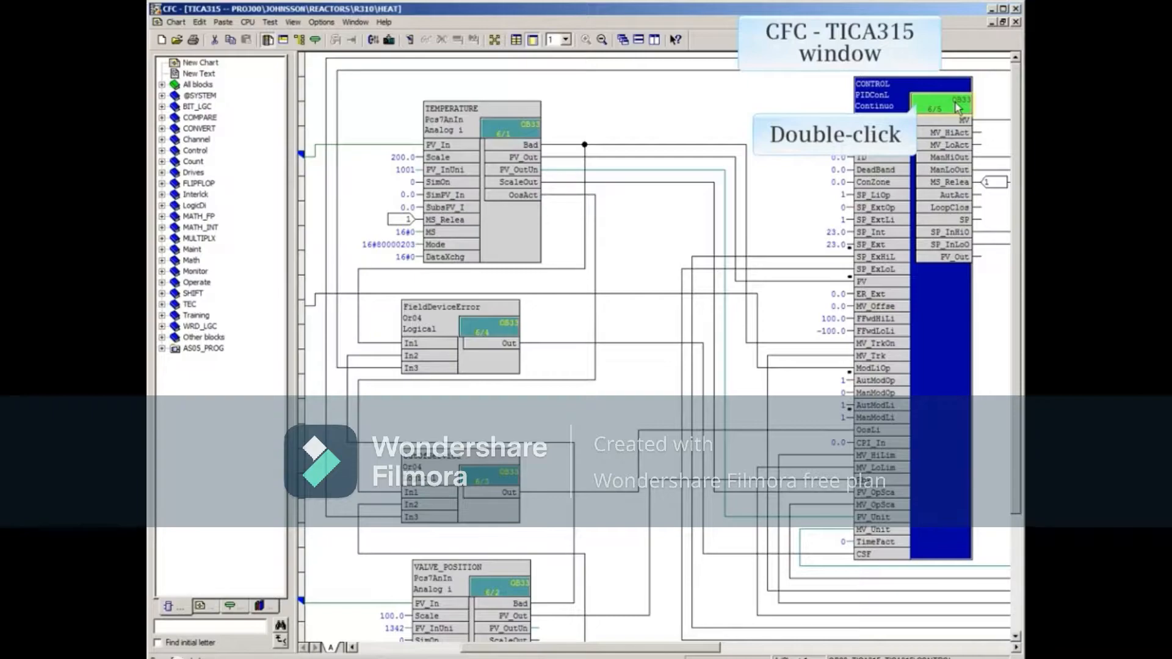
double_click(957, 103)
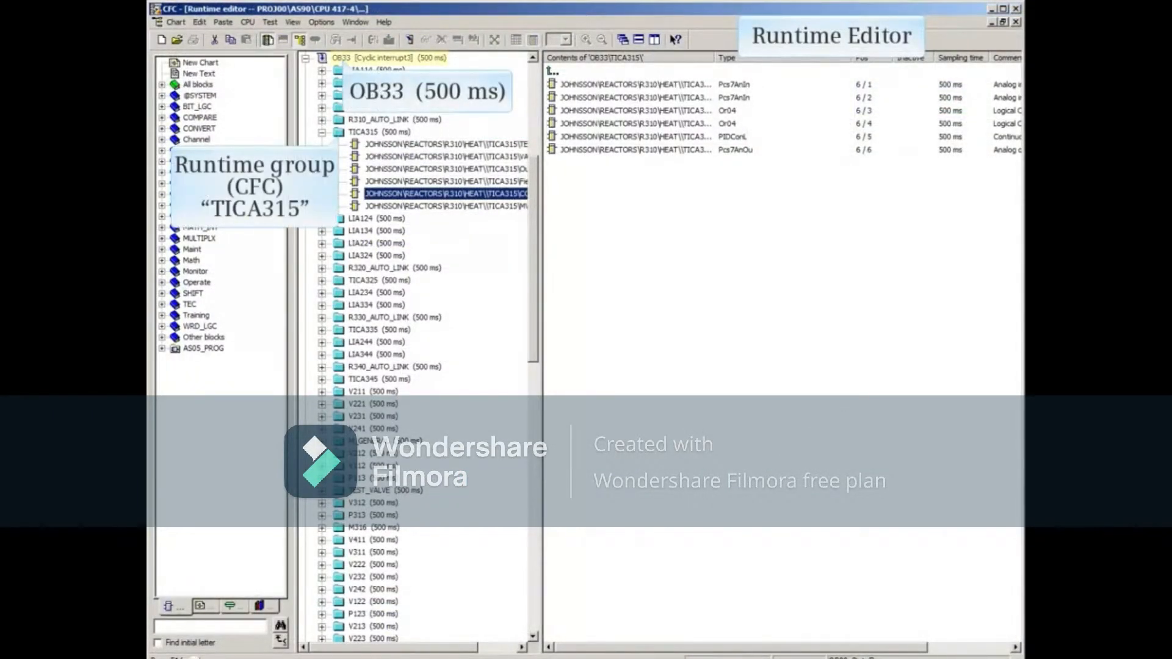
double_click(445, 193)
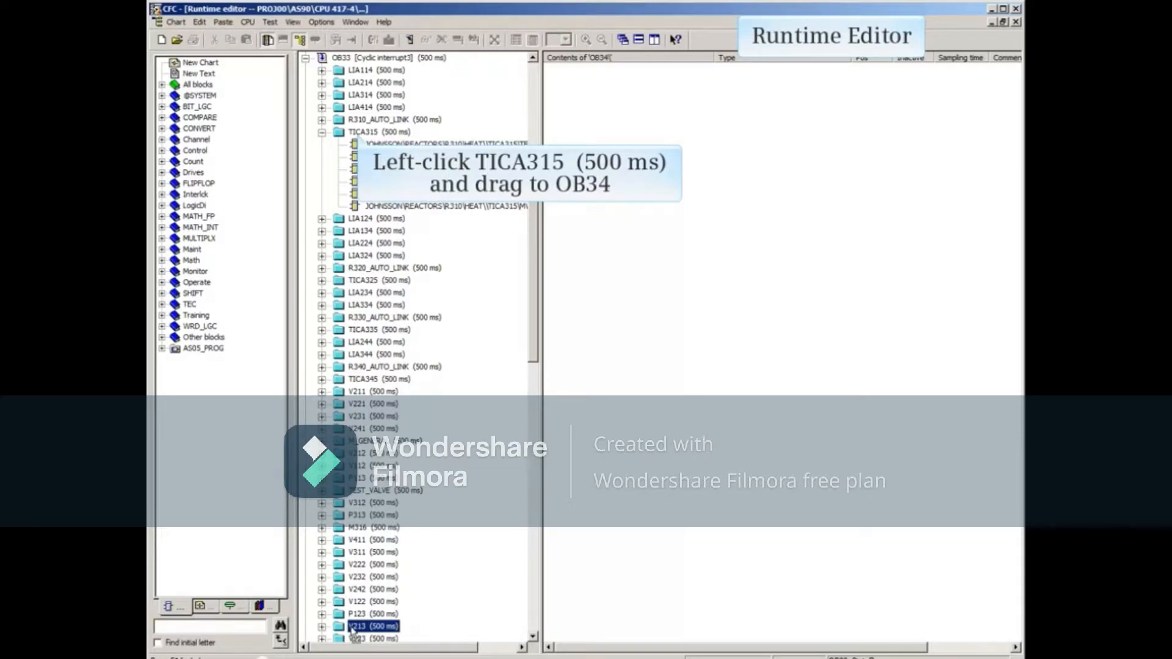
- Verify TICA315's blocks now run under OB34 at 200 ms and close the Runtime Editor
scroll(down, 3)
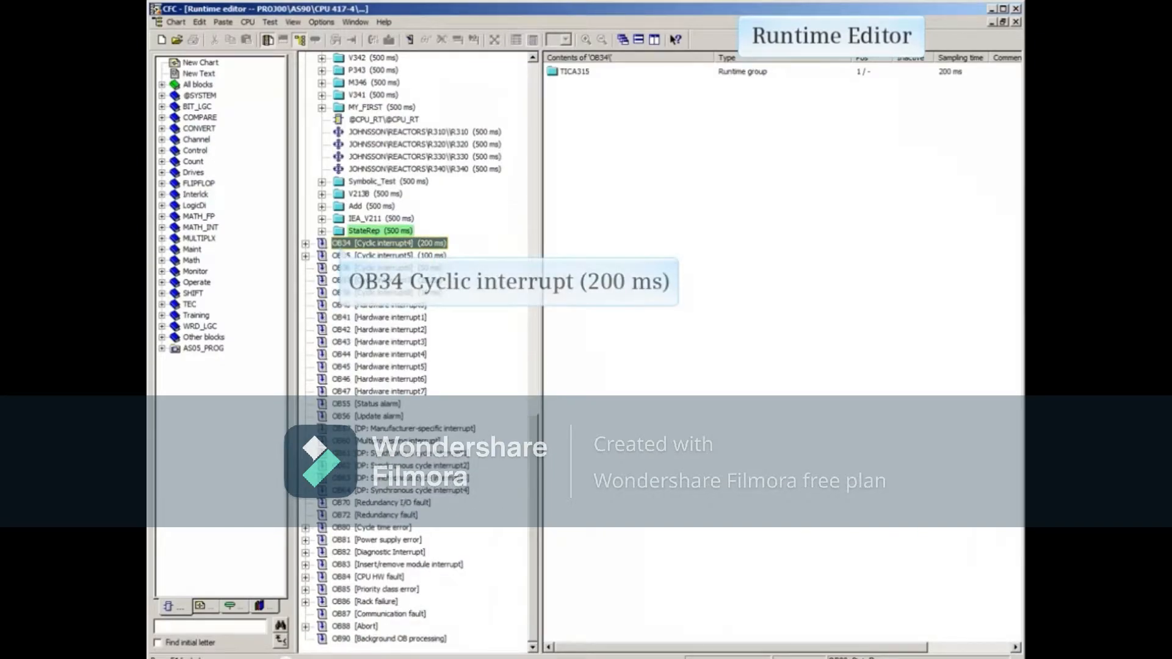
click(305, 243)
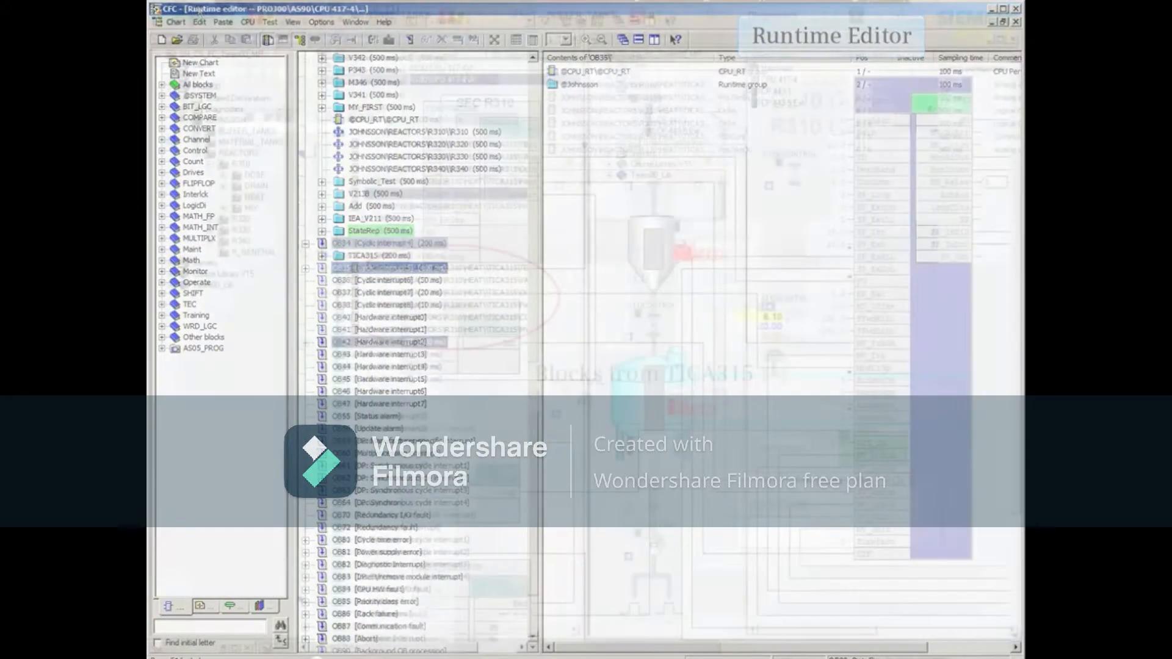
click(307, 256)
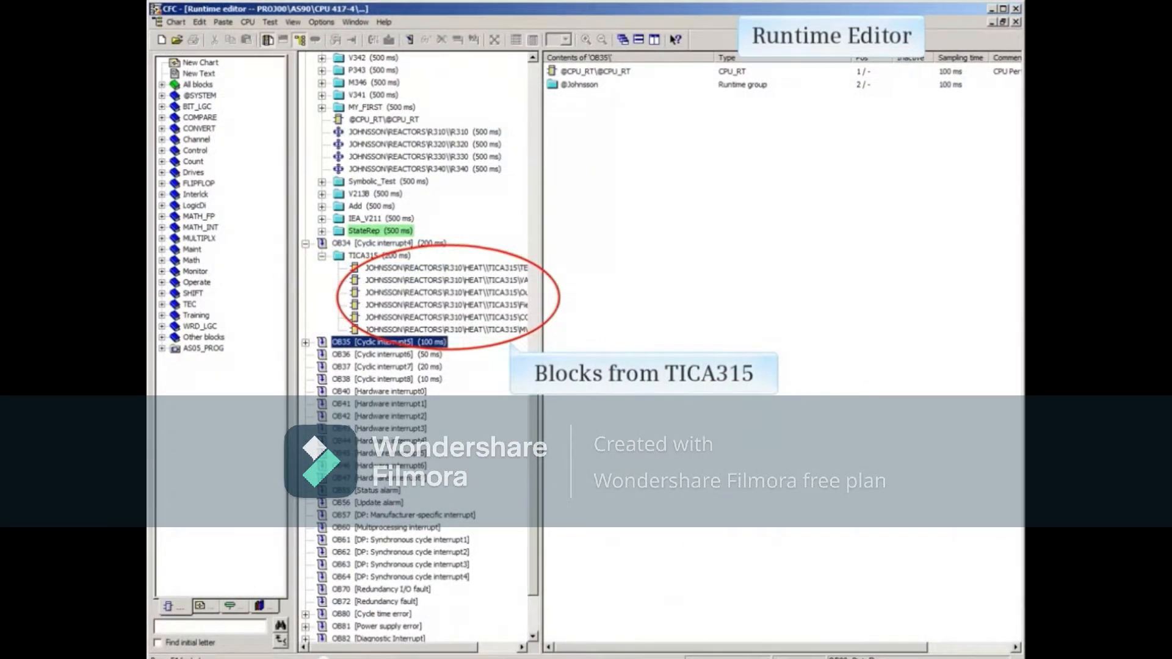
click(380, 256)
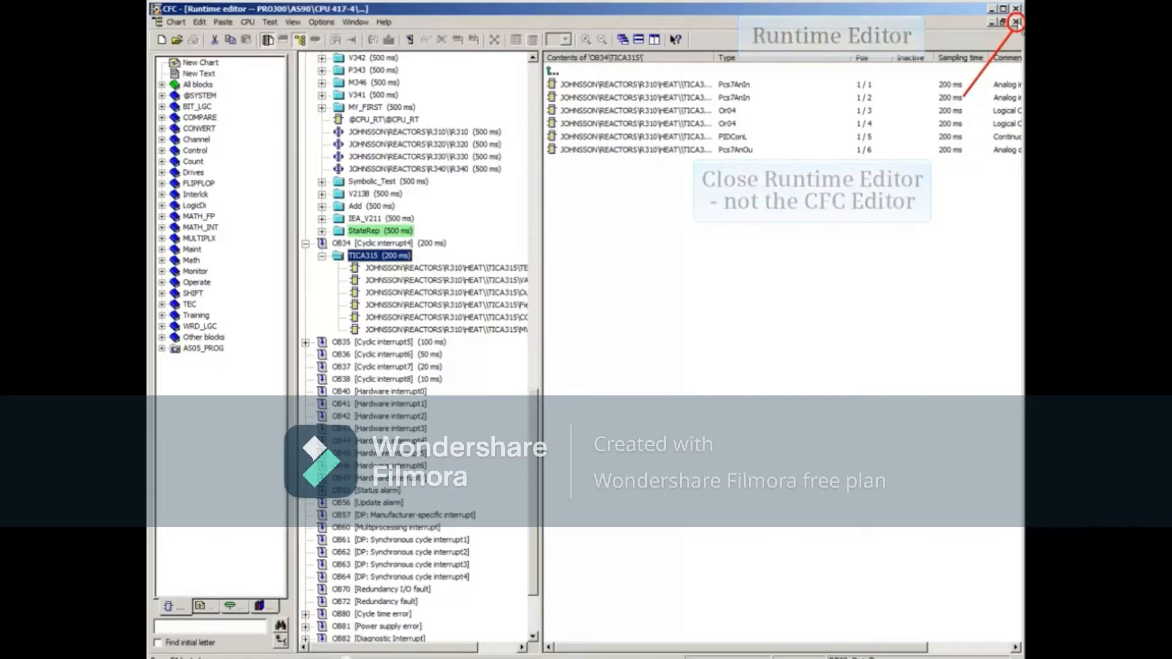
click(1015, 8)
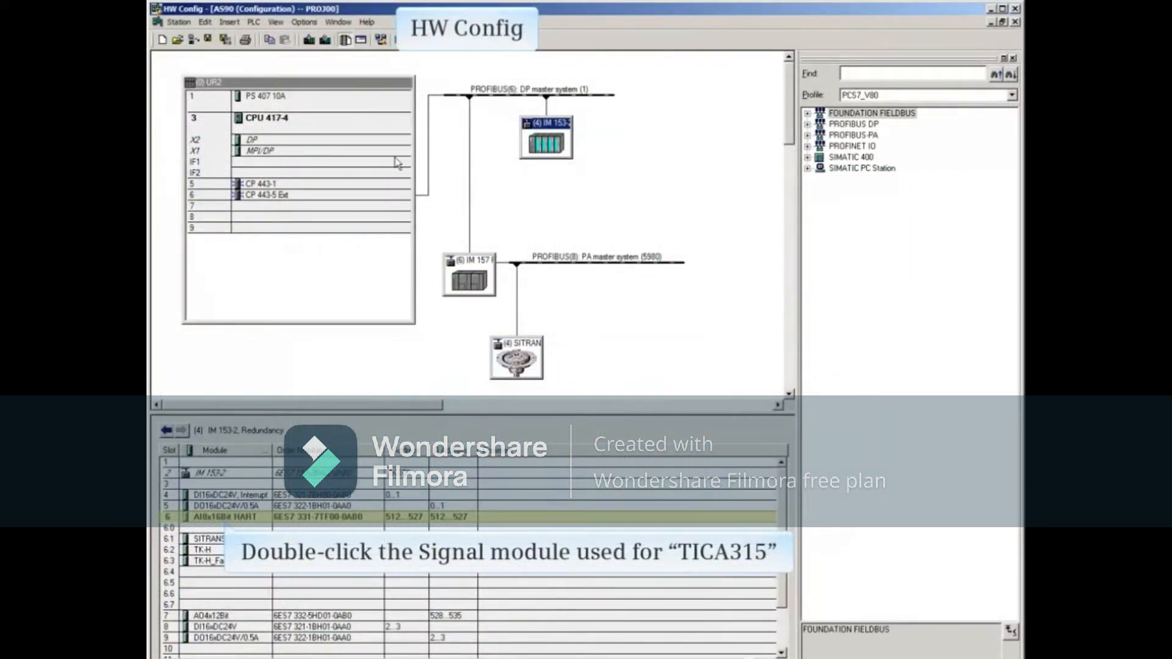
- Pick out the AI8x16Bit HART signal module used by TICA315 in the IM 153-2 station
double_click(228, 516)
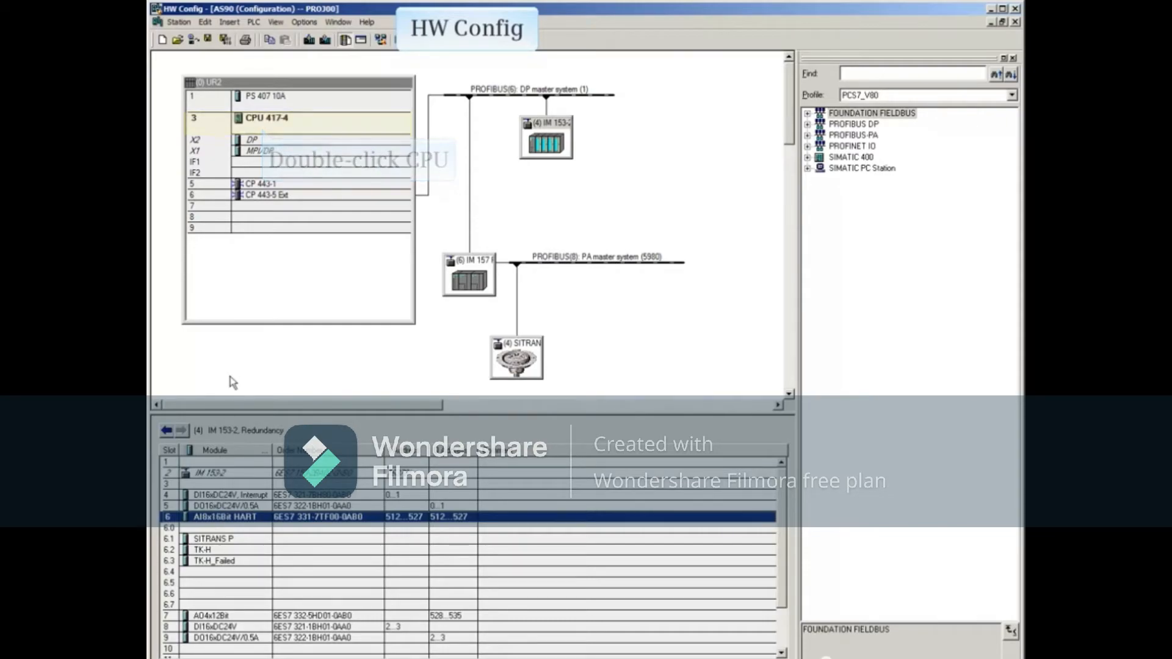
double_click(265, 117)
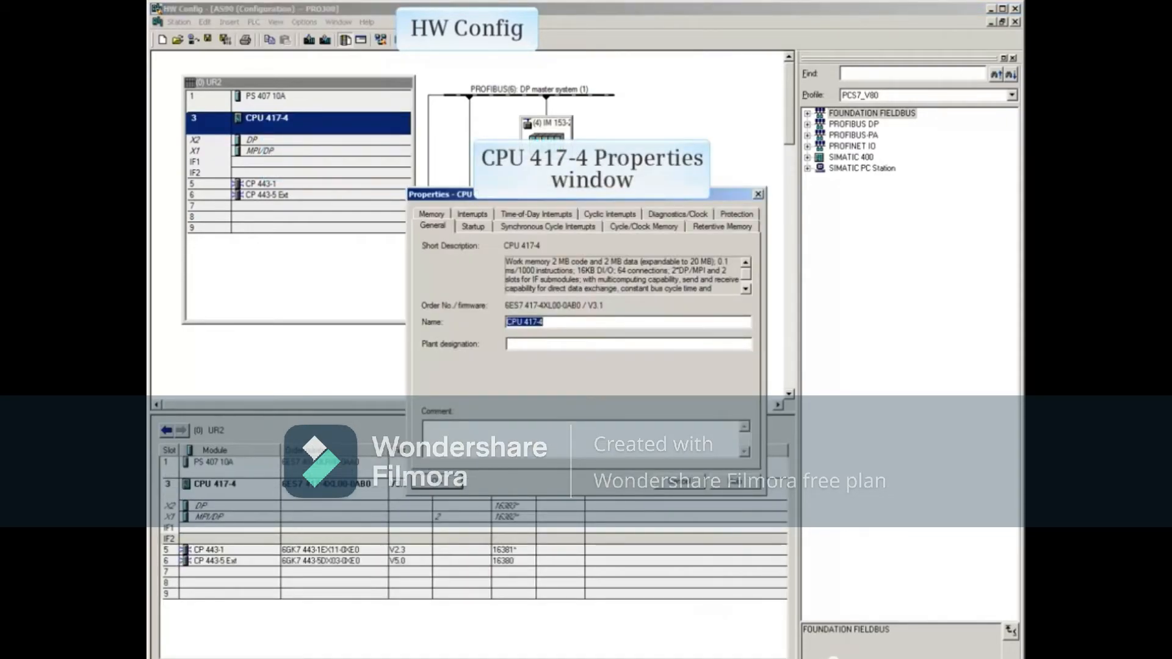
click(609, 213)
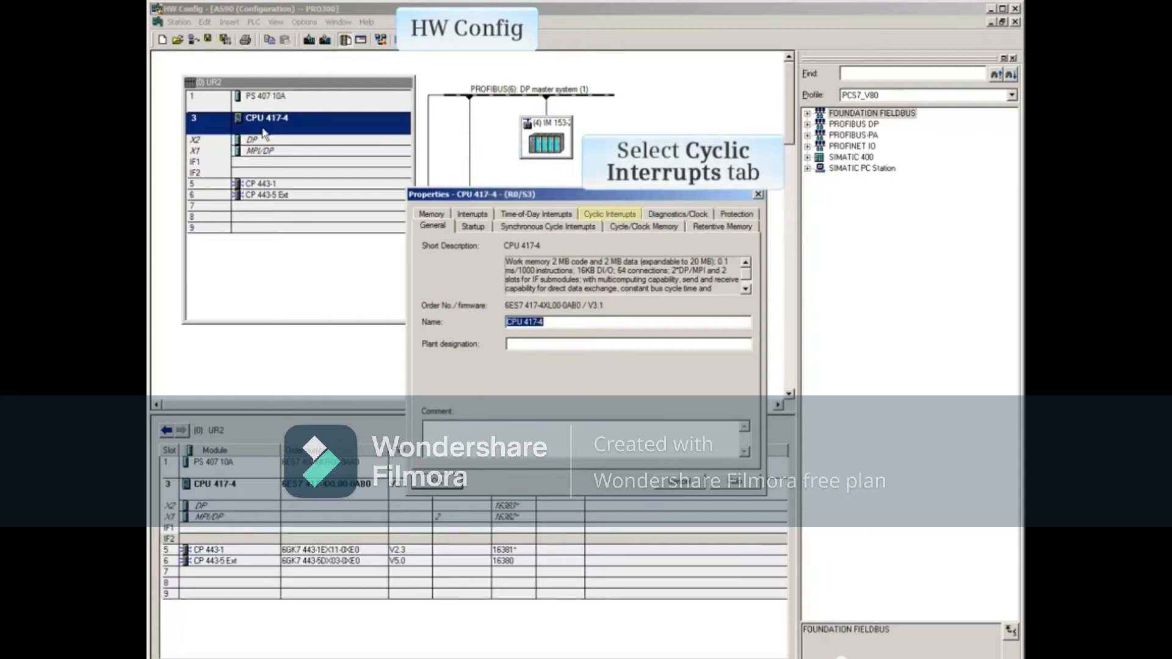
mouse_move(374, 162)
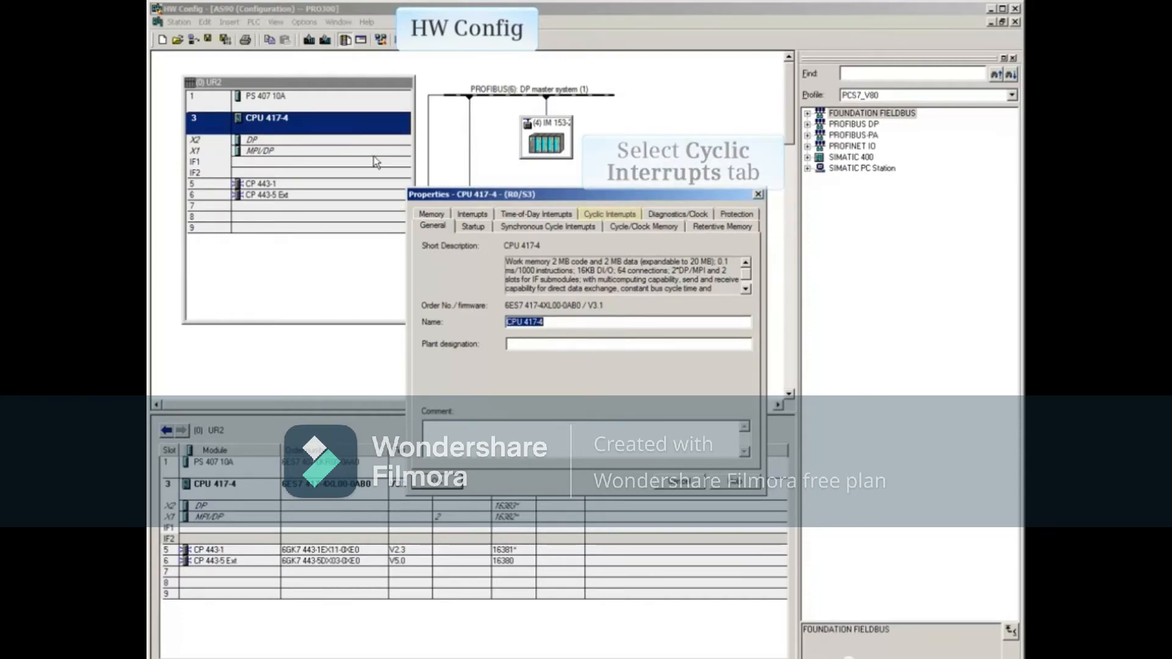
click(610, 213)
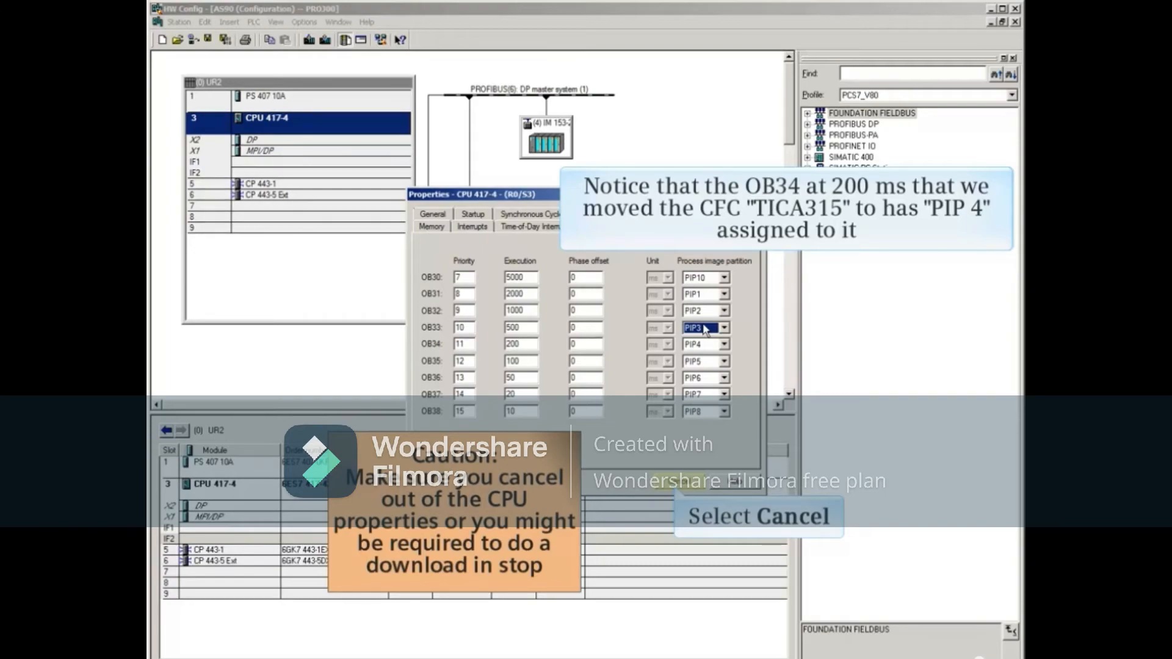
click(757, 515)
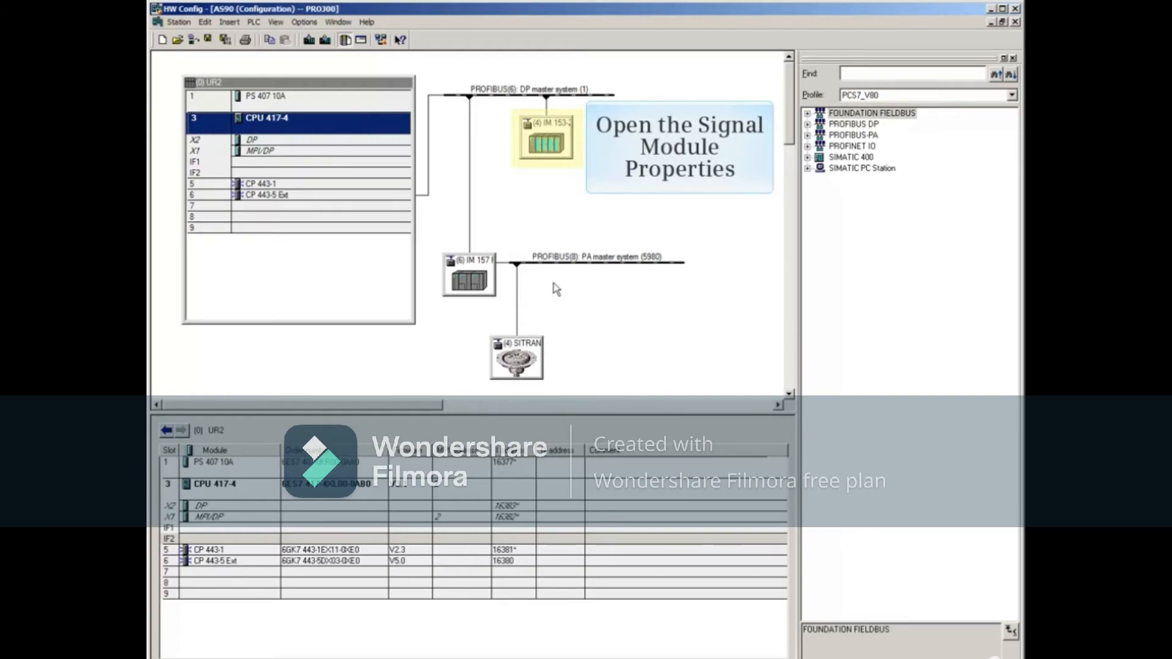
- Set the AI8x16Bit HART module's input and output process images to PIP 4 and confirm
double_click(545, 139)
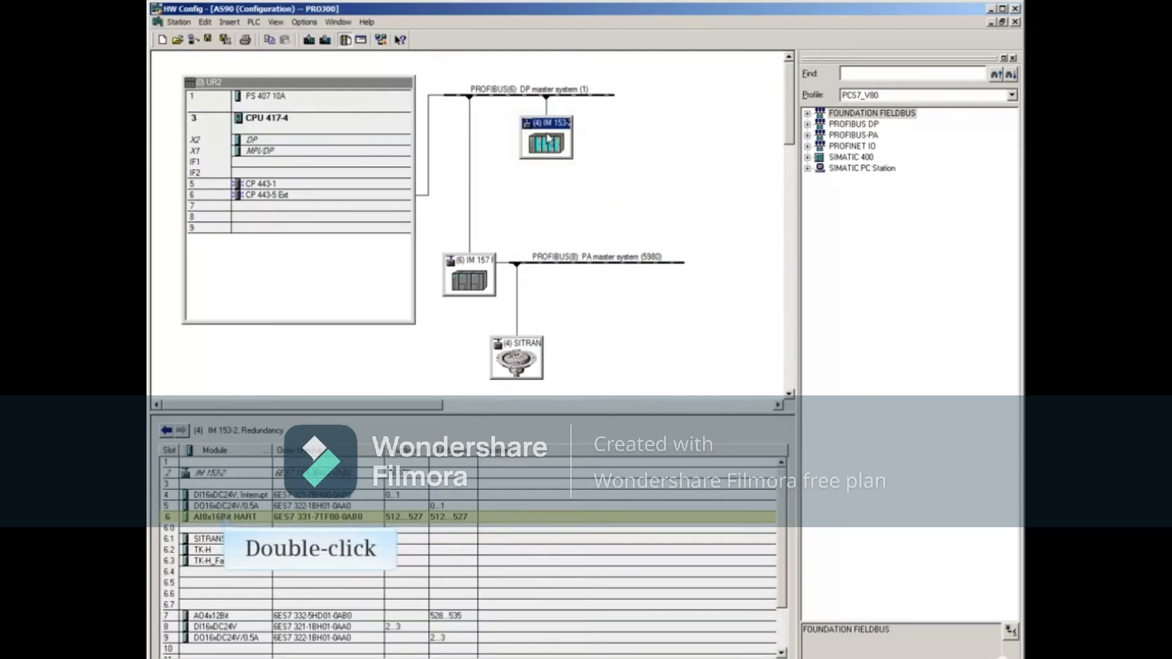
double_click(225, 516)
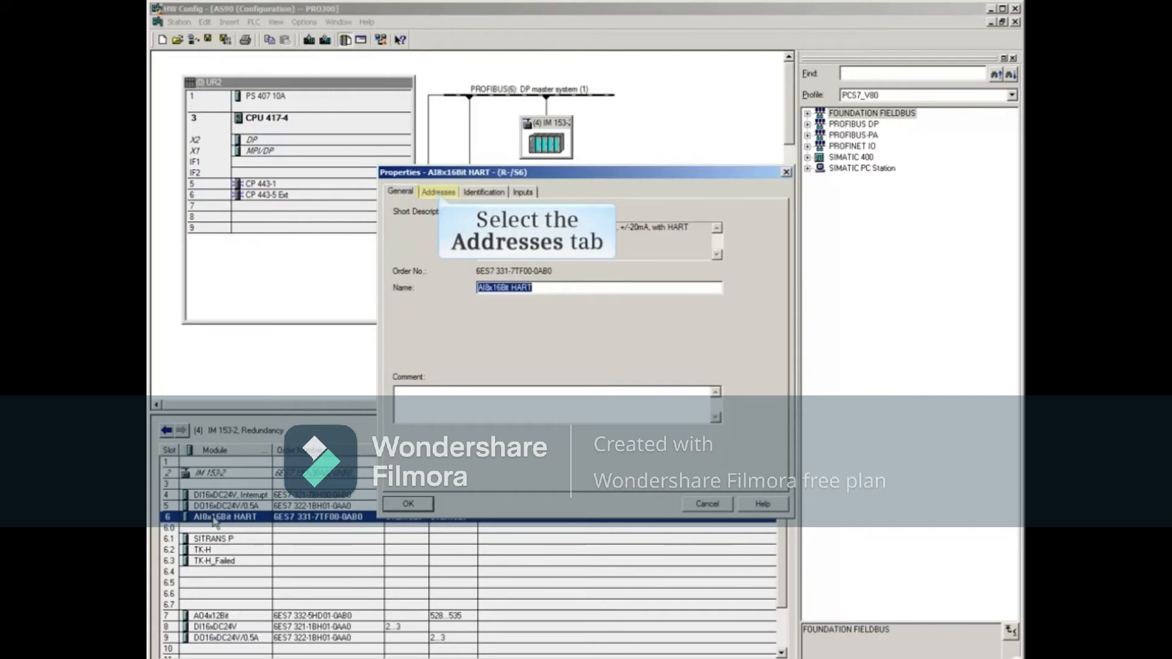
click(438, 192)
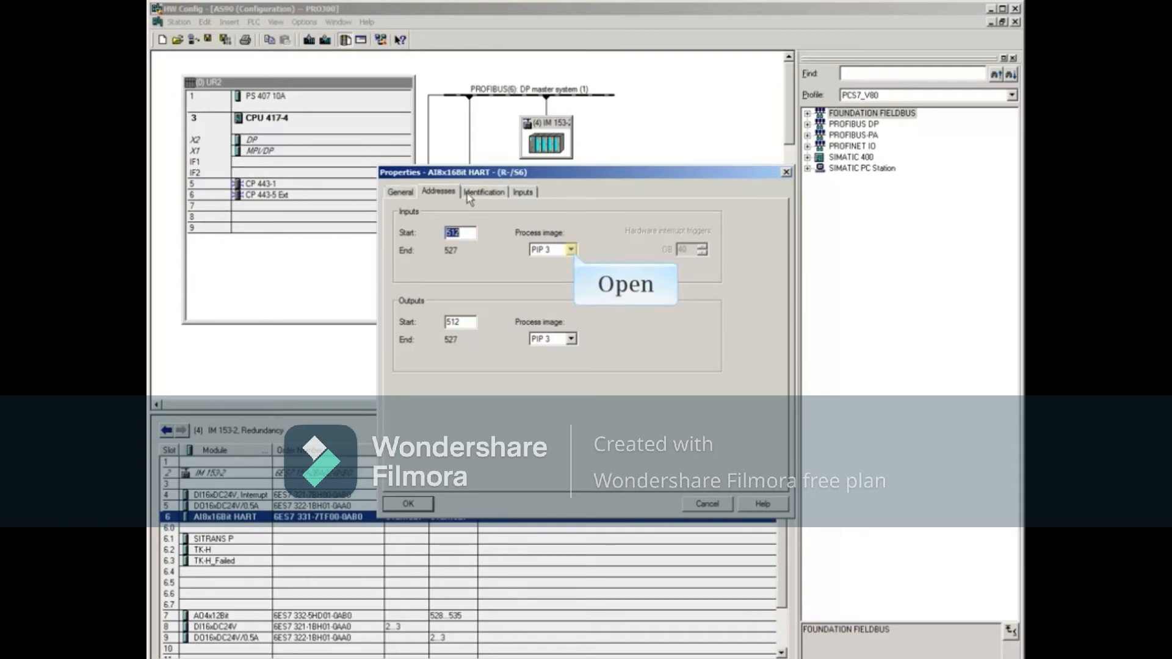
click(570, 249)
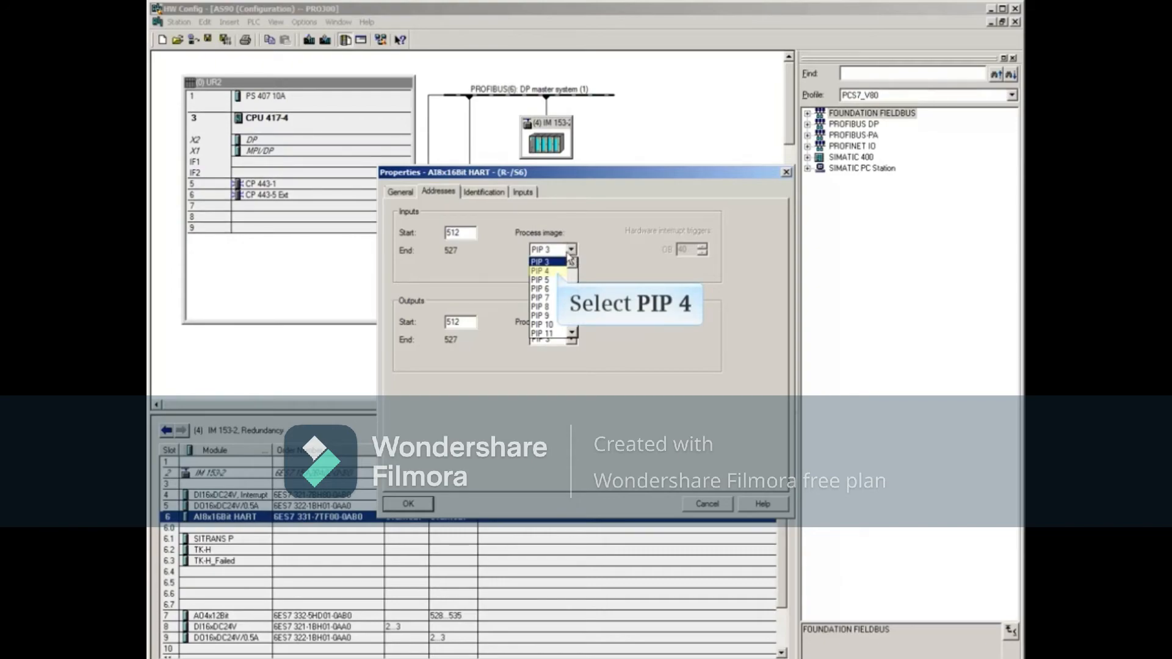
click(539, 271)
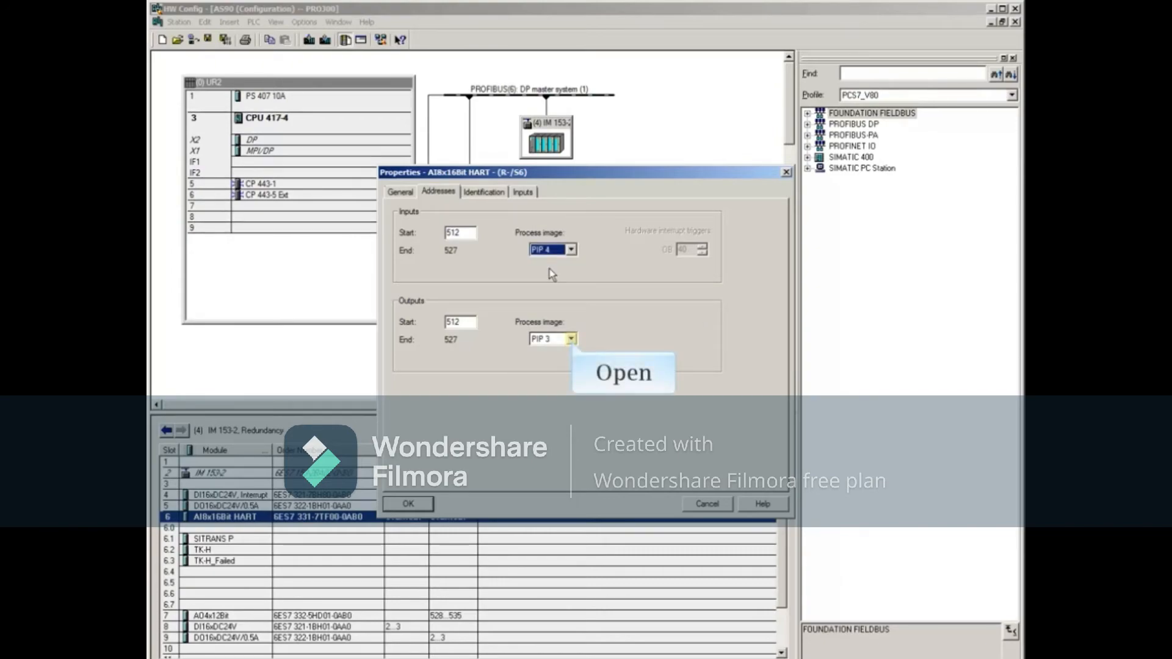
click(570, 338)
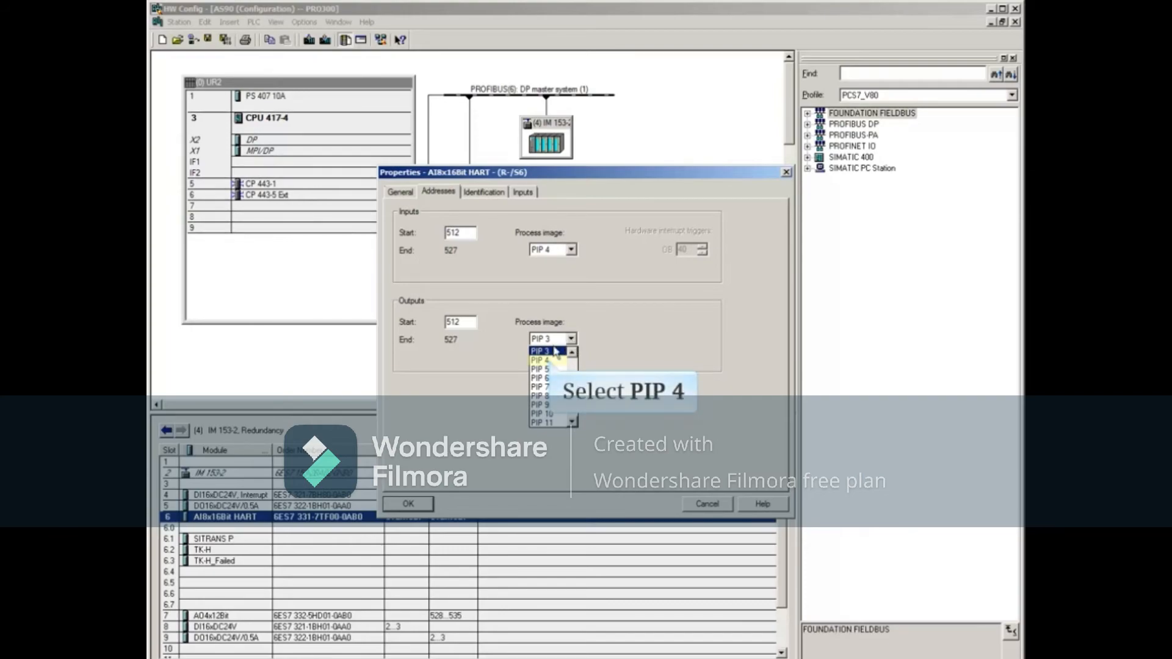
click(541, 360)
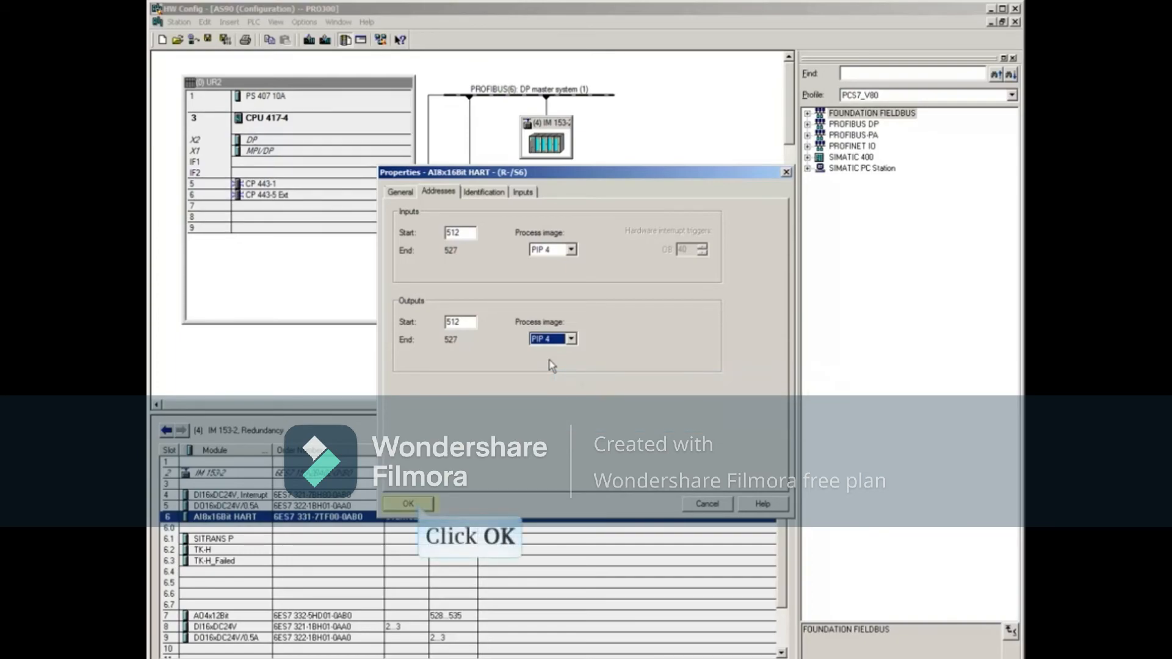
mouse_move(548, 368)
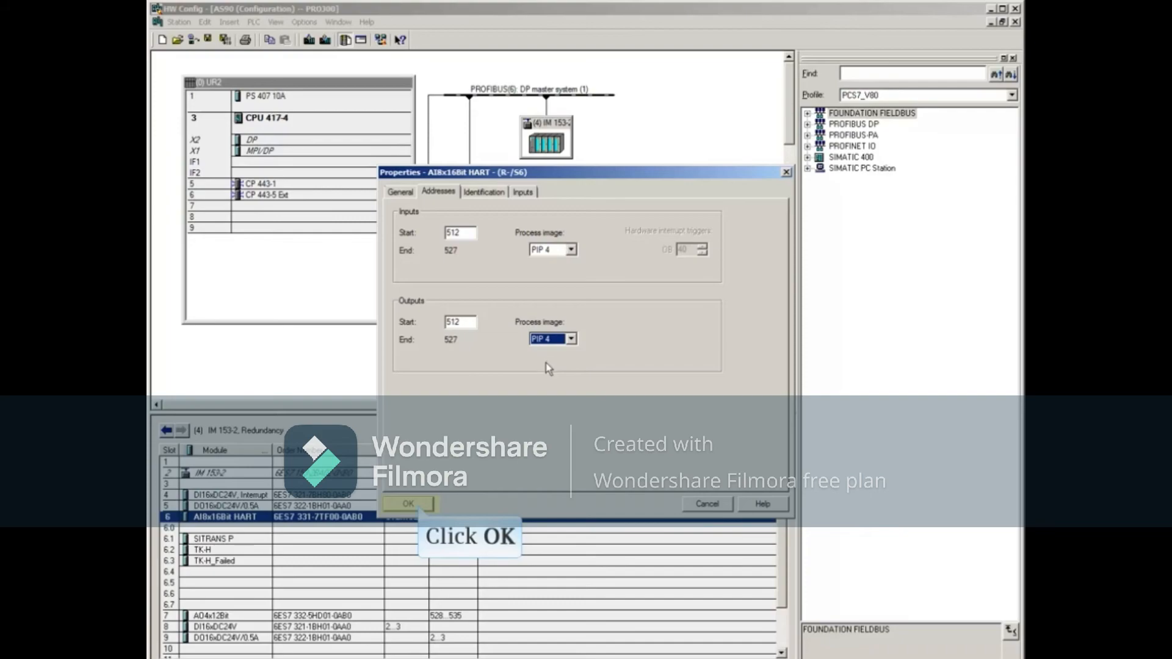
click(407, 504)
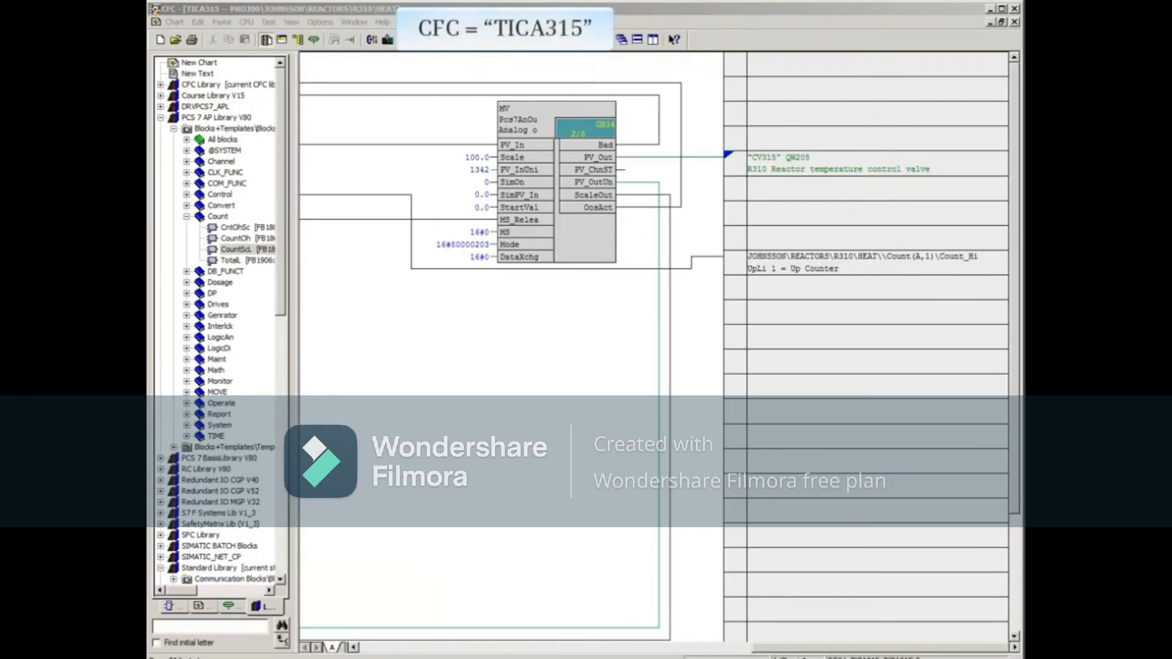
mouse_move(604, 125)
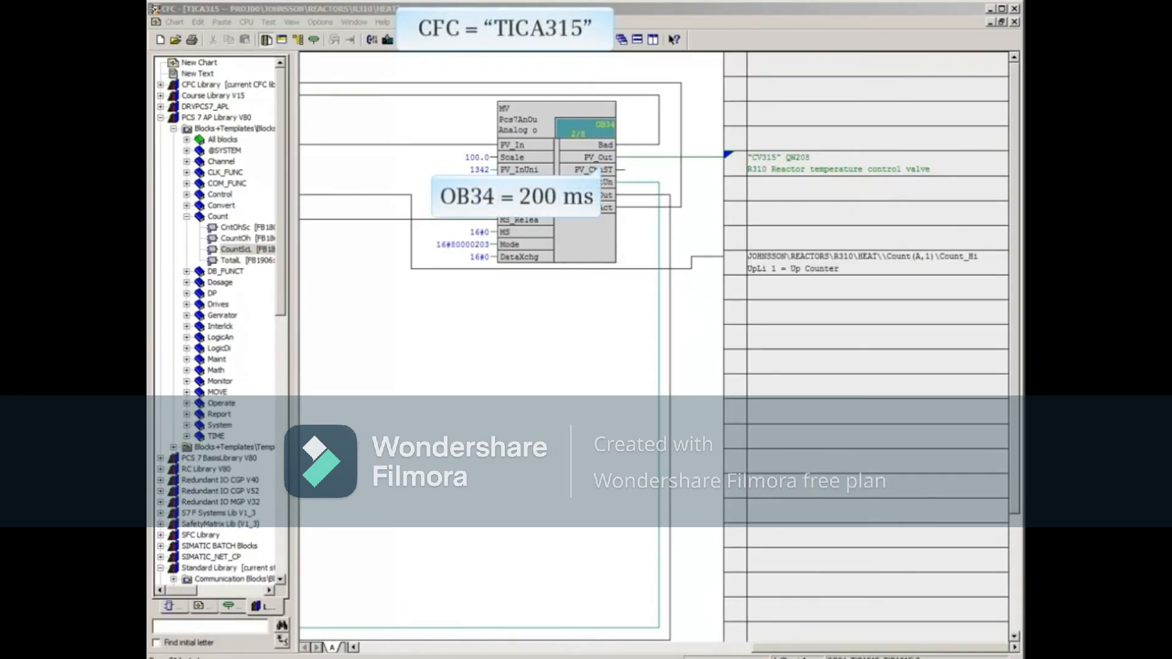